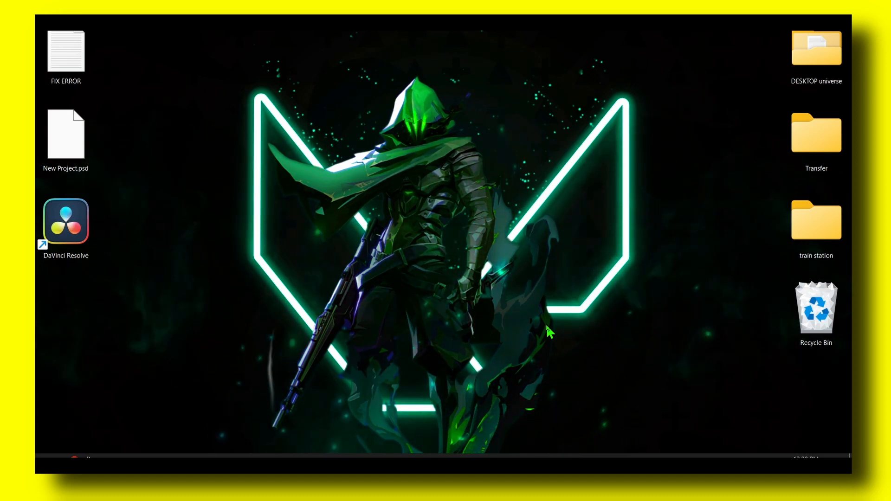
mouse_move(429, 292)
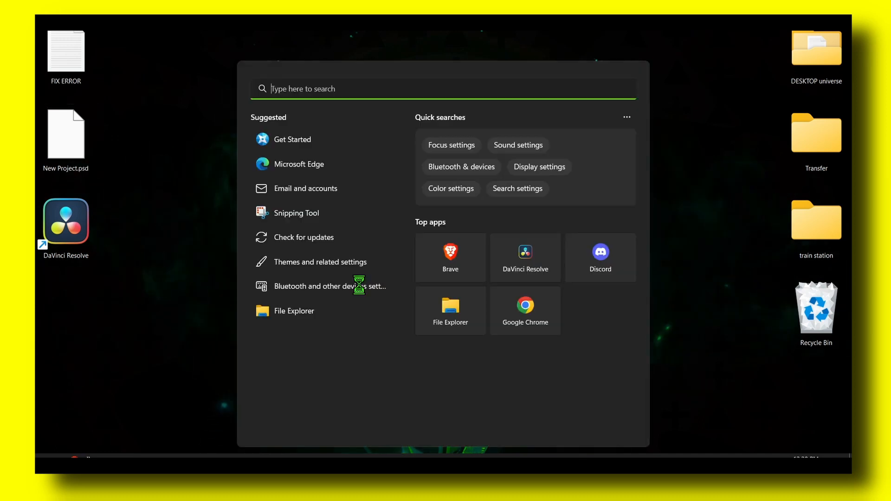
- Search for 'command Prompt' and launch it as administrator at the System32 prompt
text(com)
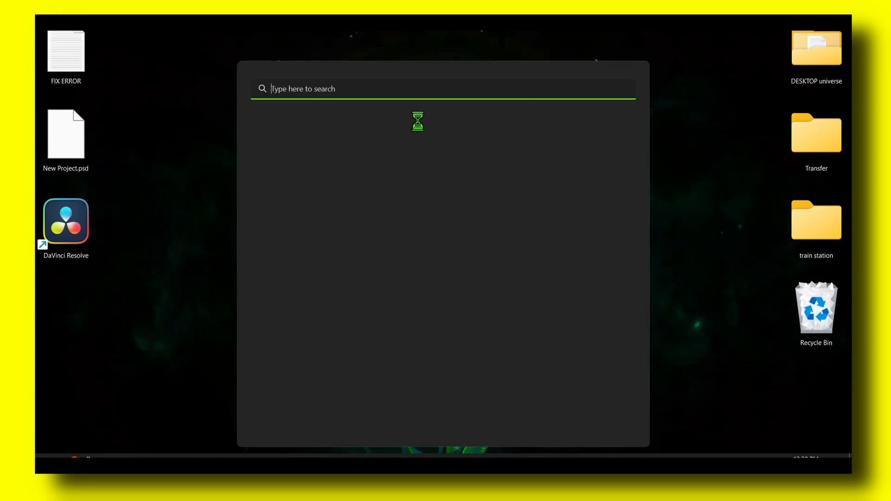
text(command Prompt)
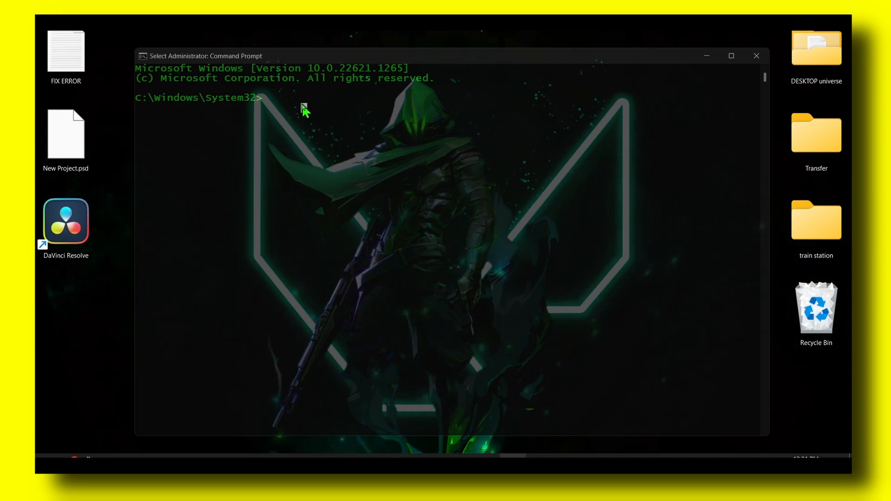
- Remove the stray '1', focus the window and begin the command with 'ip'
text(1)
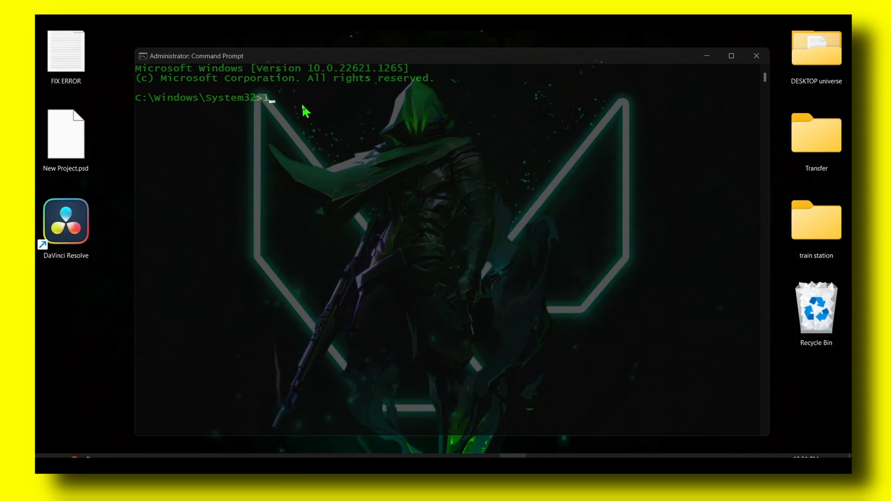
key(Backspace)
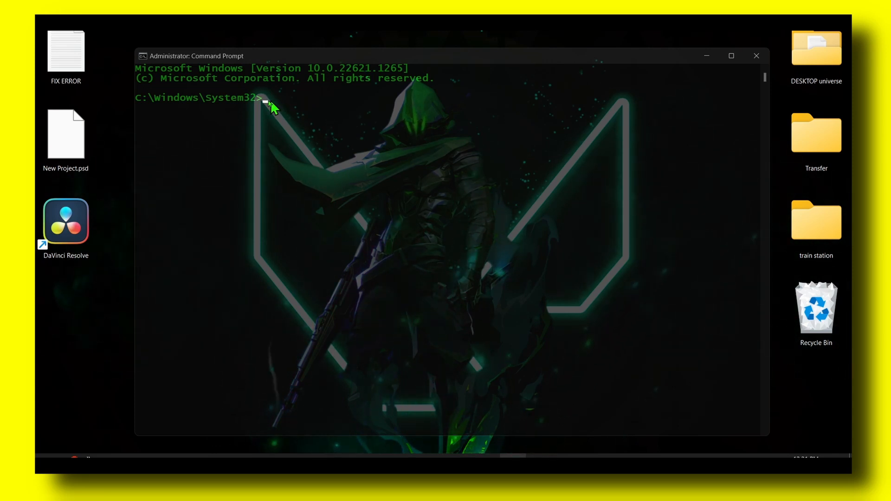
mouse_move(377, 128)
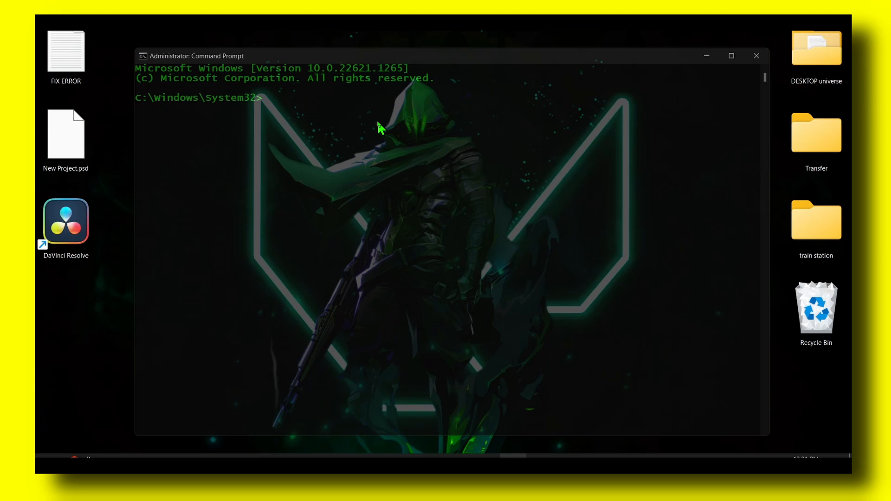
click(65, 134)
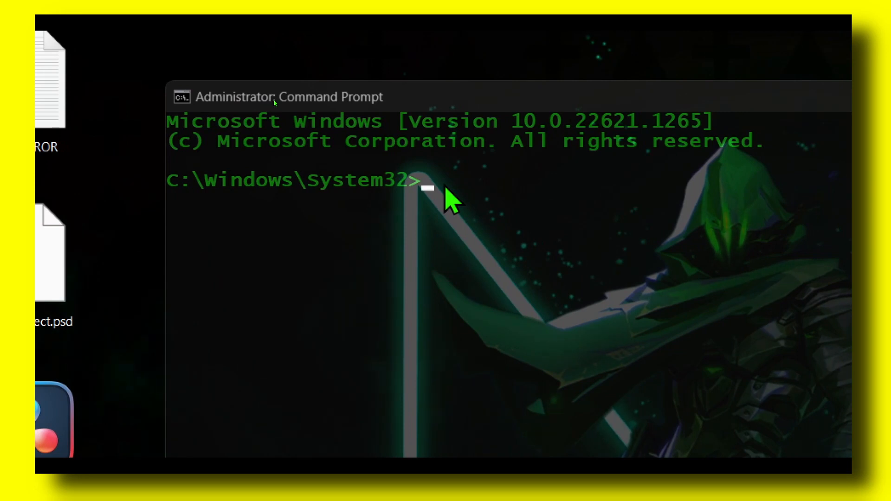
text(ip)
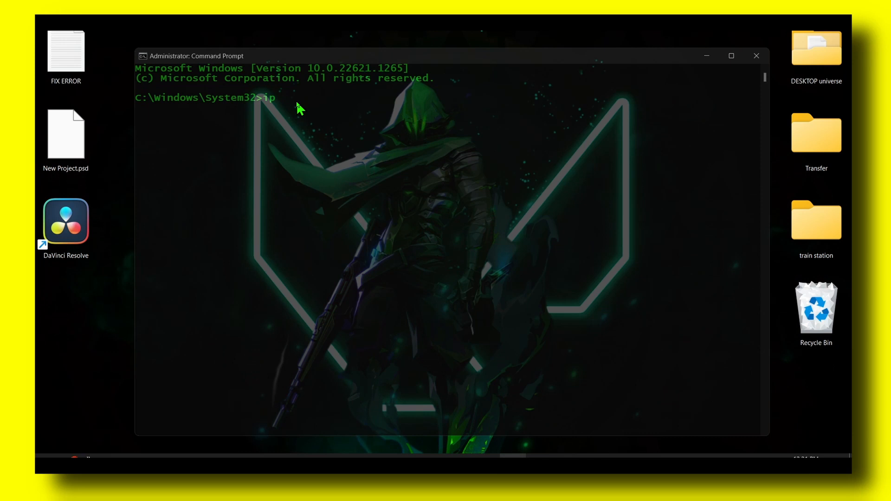
- Complete the line as 'ipconfig /flushdns', then erase it back to an empty prompt
text(config)
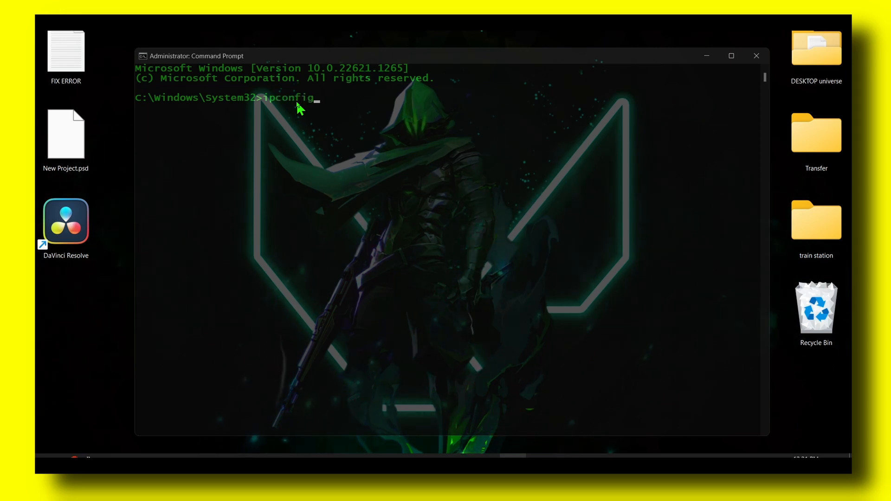
text(/)
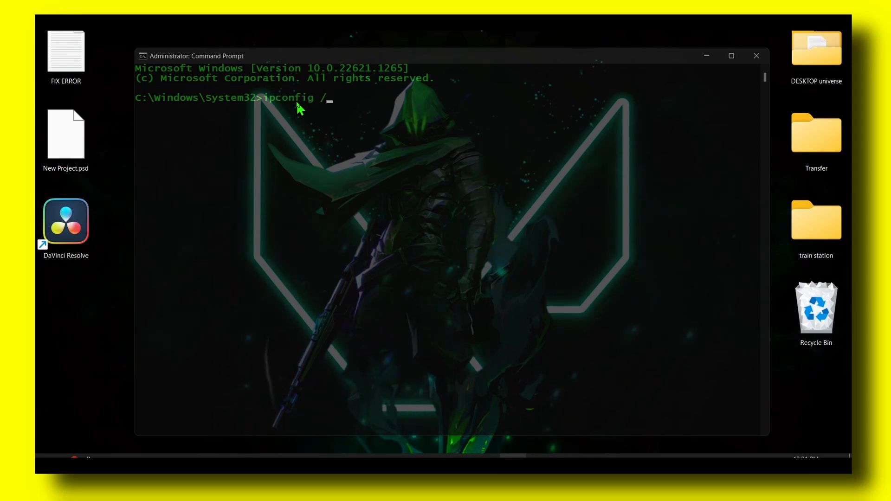
text(flushdns)
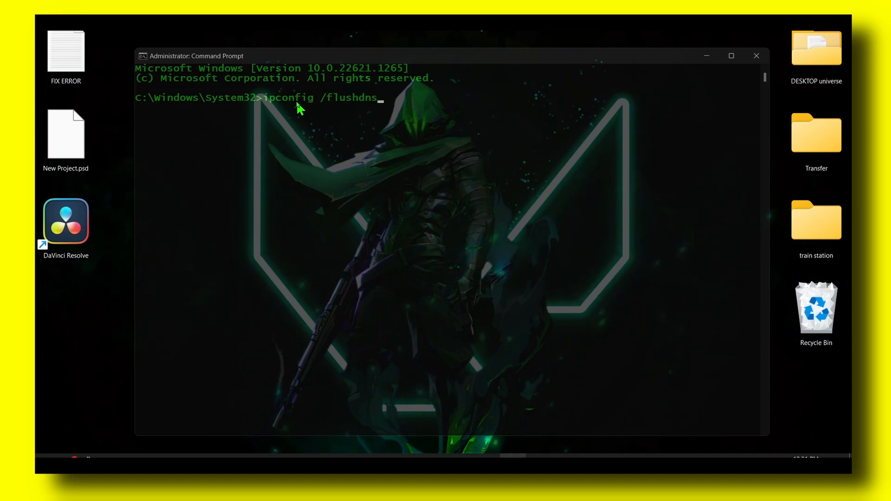
mouse_move(289, 104)
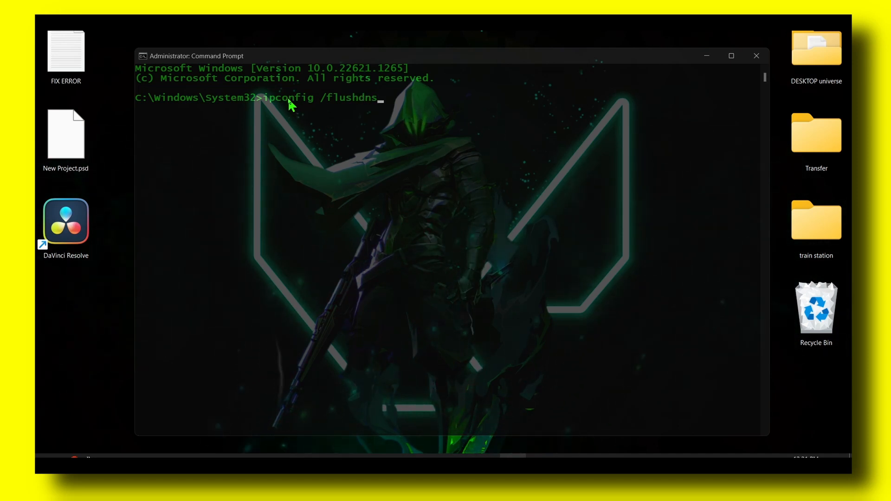
mouse_move(254, 41)
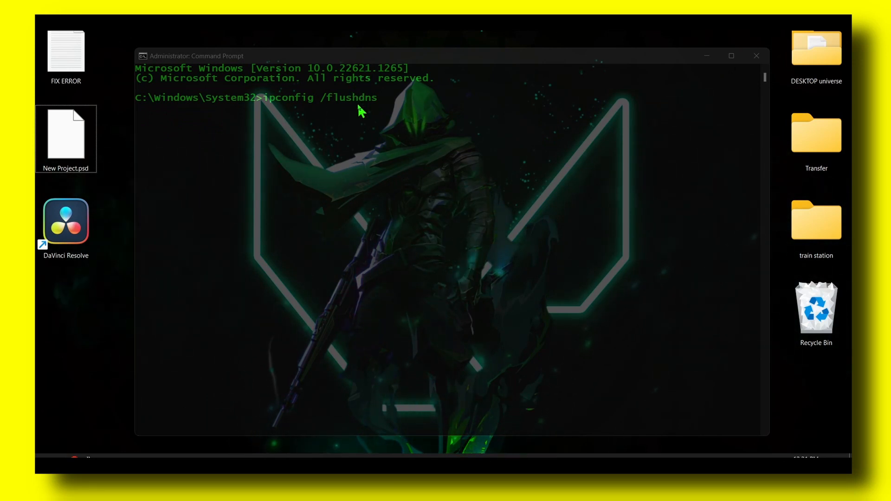
key(Backspace)
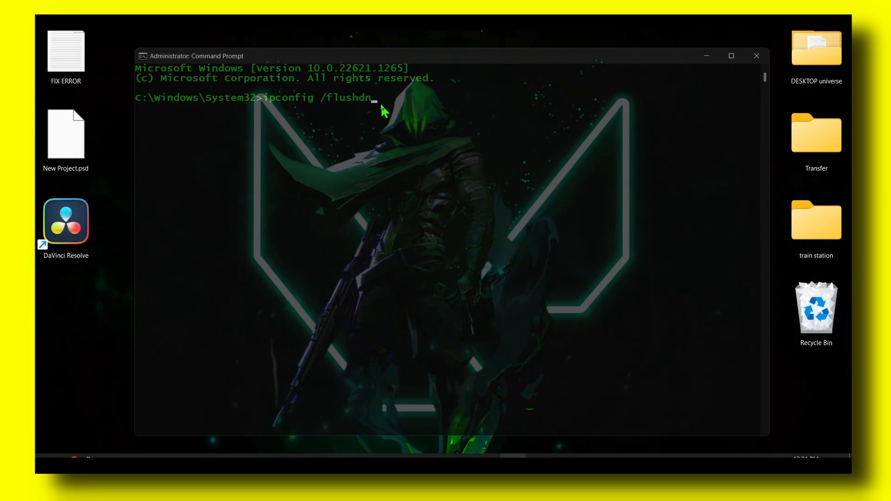
key(BackSpace)
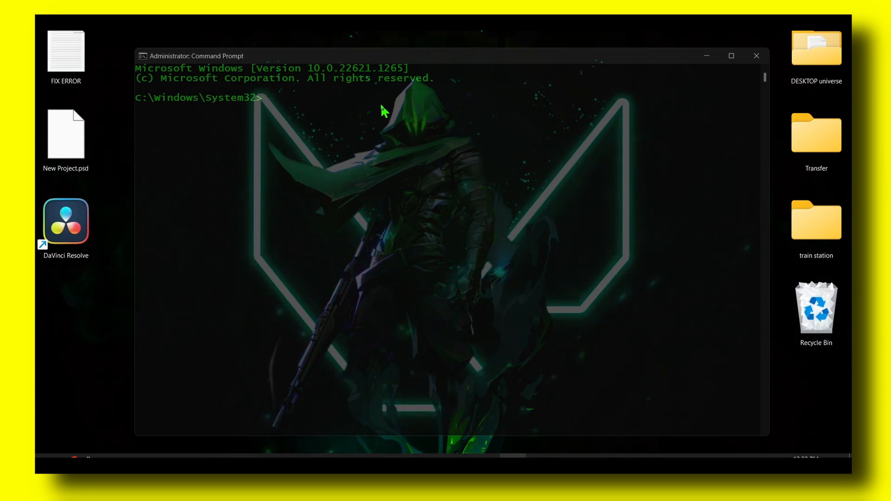
- Enter 'ipconfig /renew' at the prompt without running it yet
text(ip)
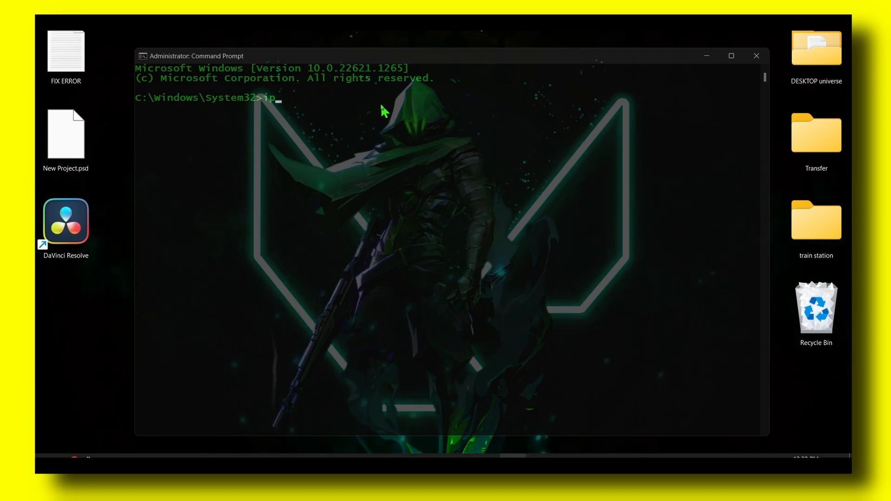
text(config /rene)
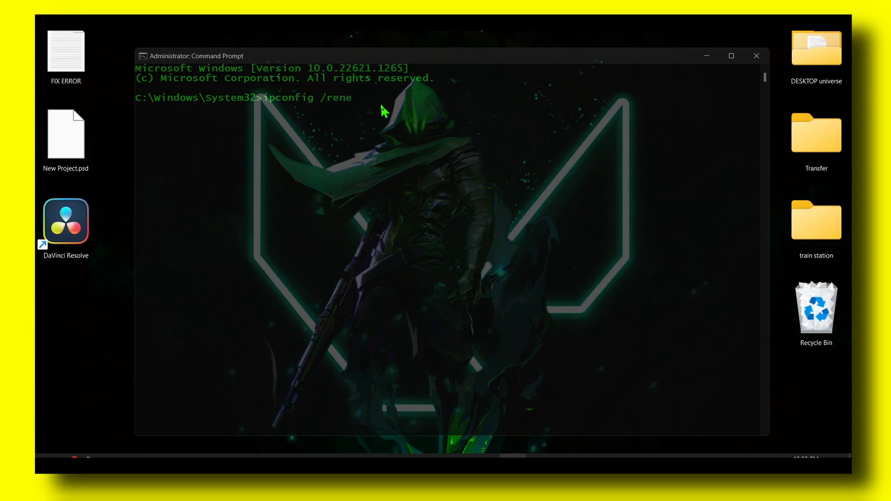
text(w)
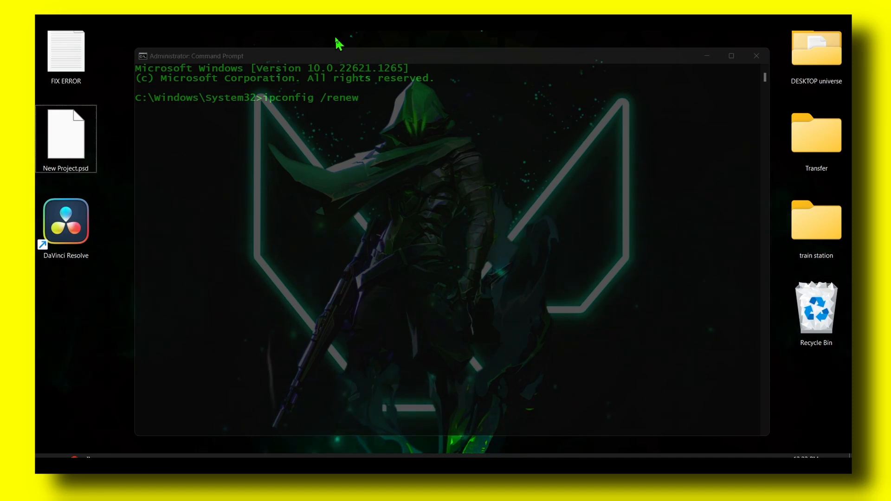
mouse_move(341, 51)
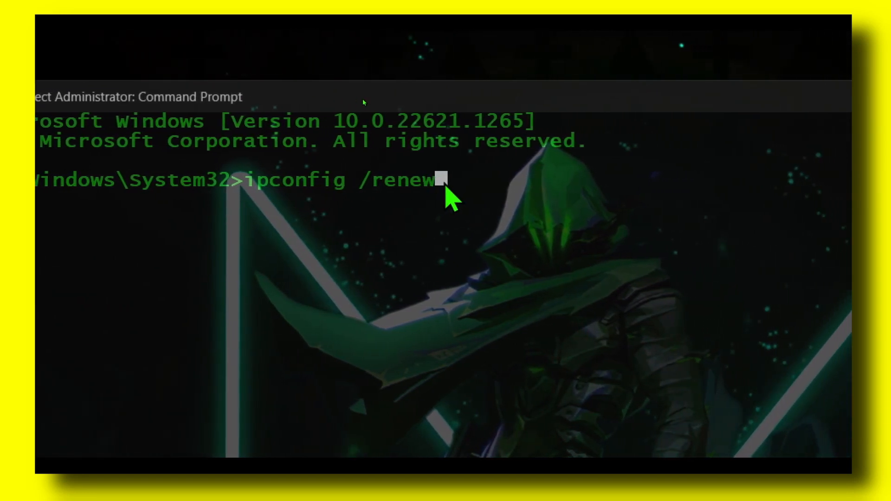
text(])
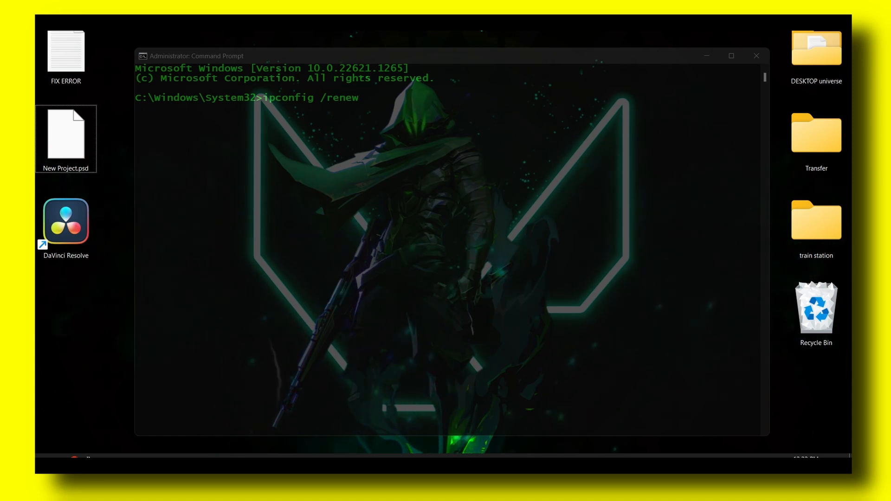
mouse_move(398, 233)
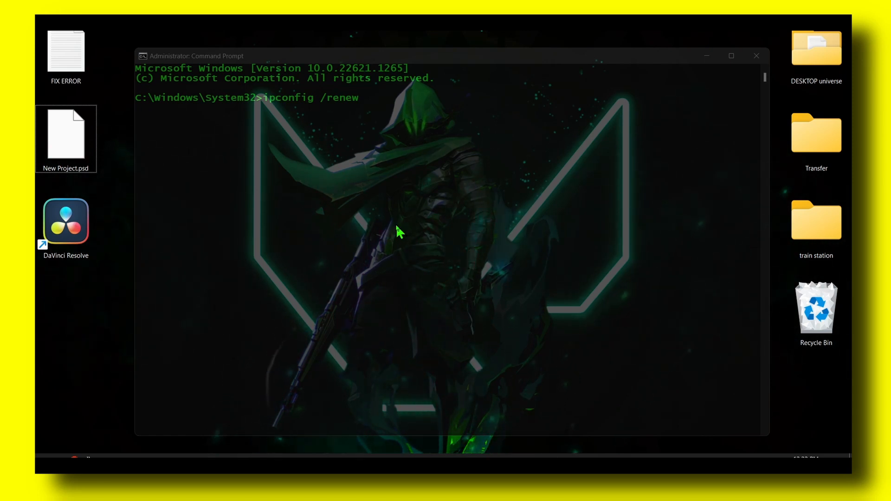
mouse_move(579, 217)
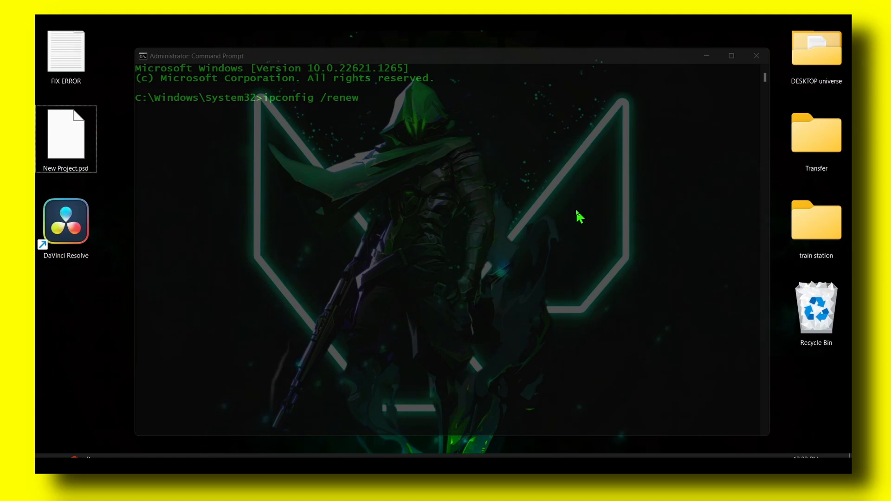